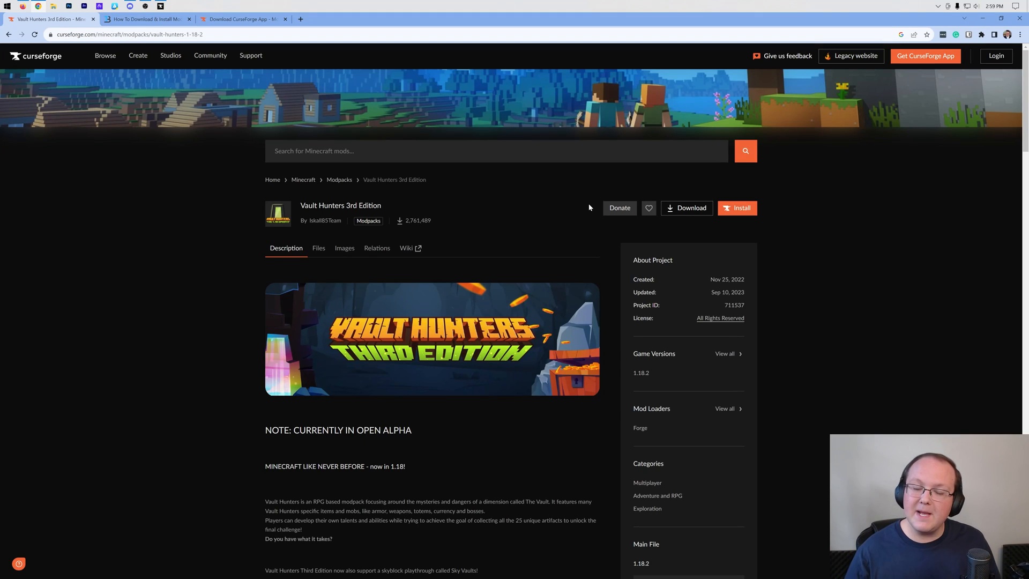
mouse_move(489, 236)
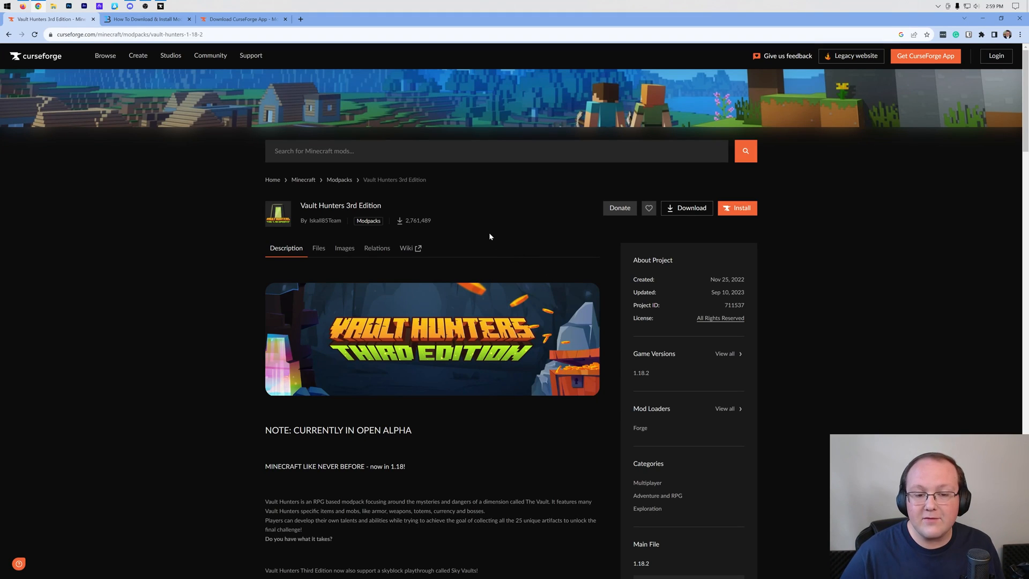
mouse_move(553, 205)
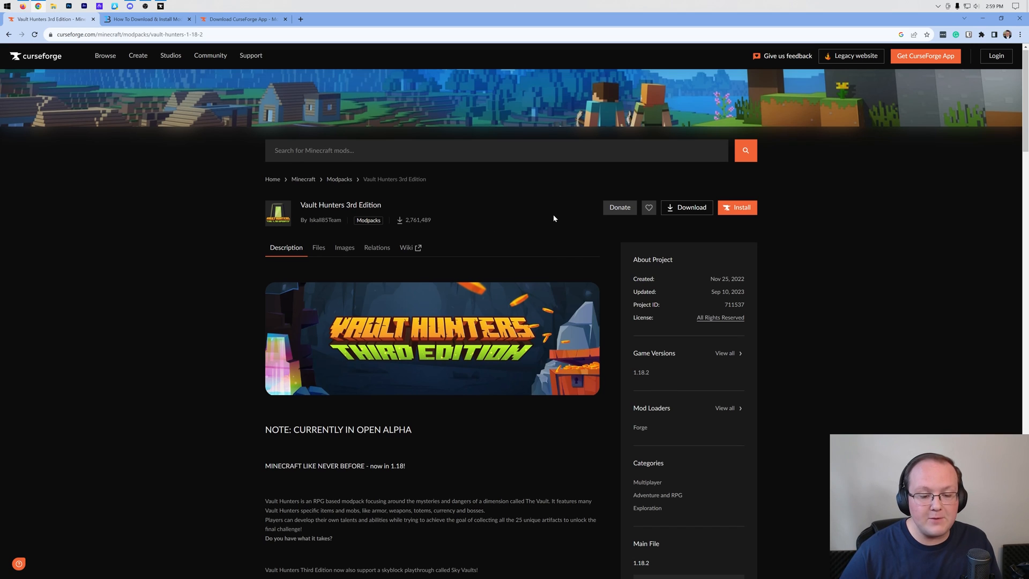
- Switch to The Breakdown's CurseForge modpack installation guide and scroll through it
scroll("down", 3)
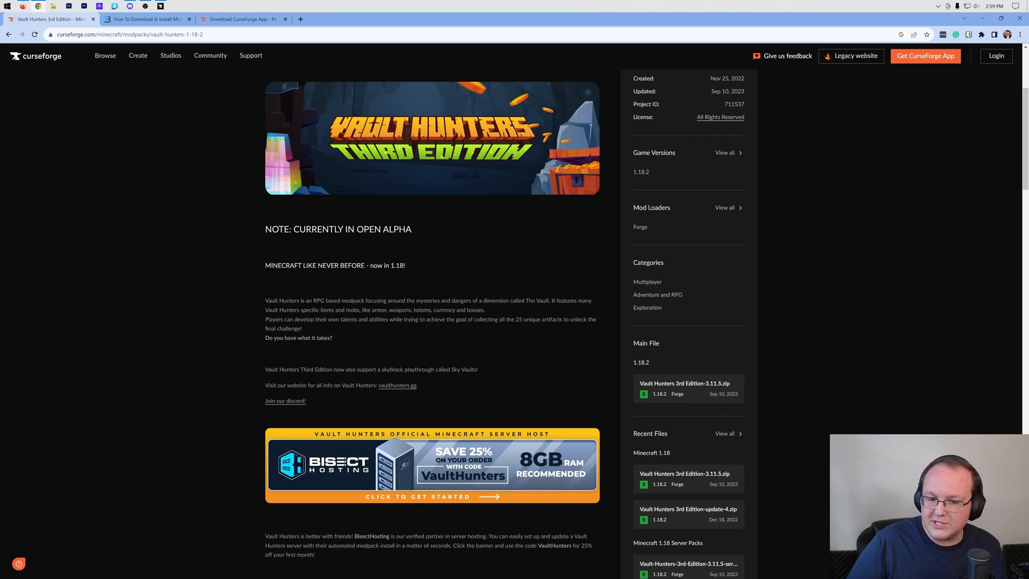
mouse_move(522, 311)
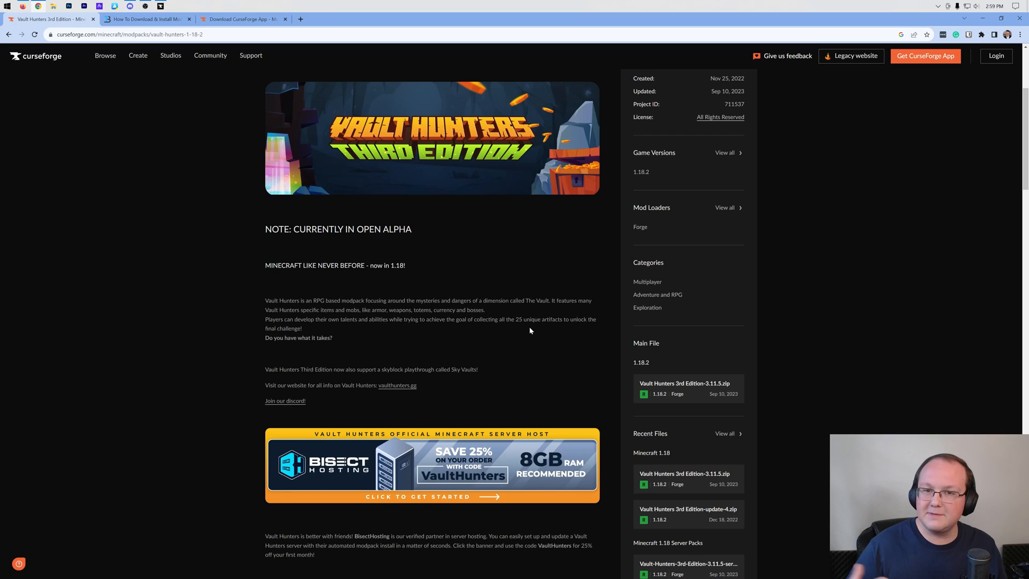
scroll("up", 3)
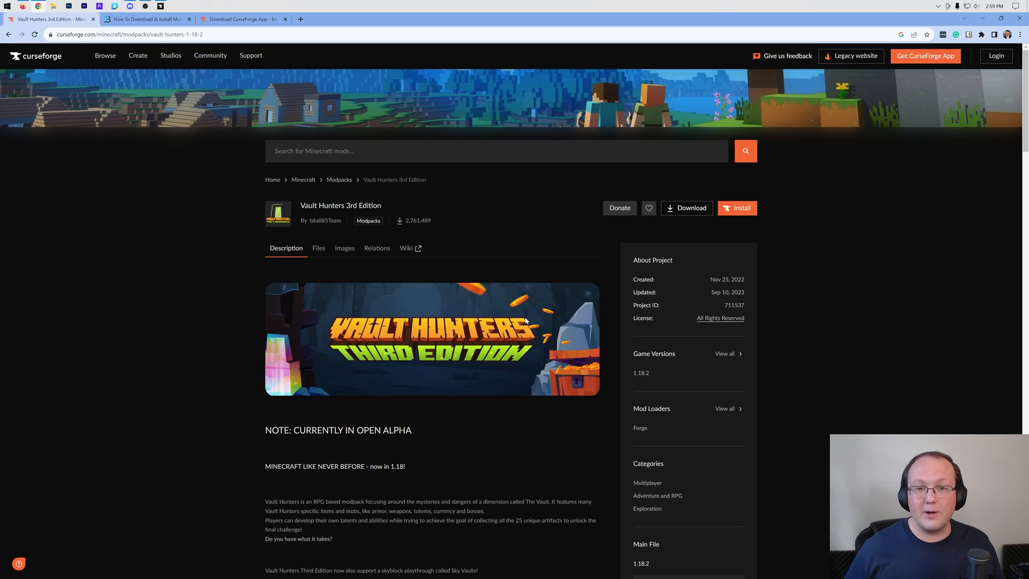
mouse_move(204, 134)
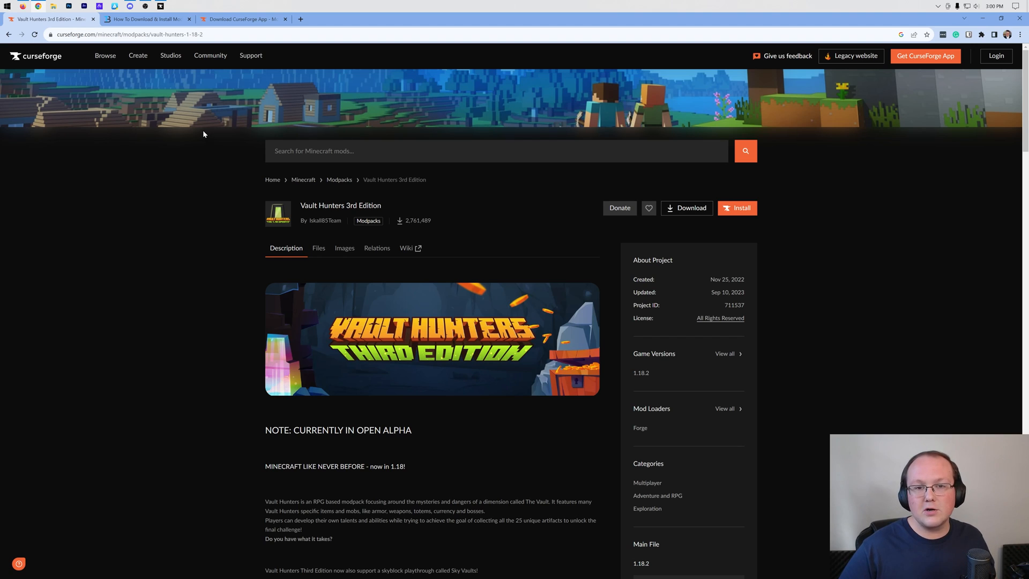
left_click(146, 18)
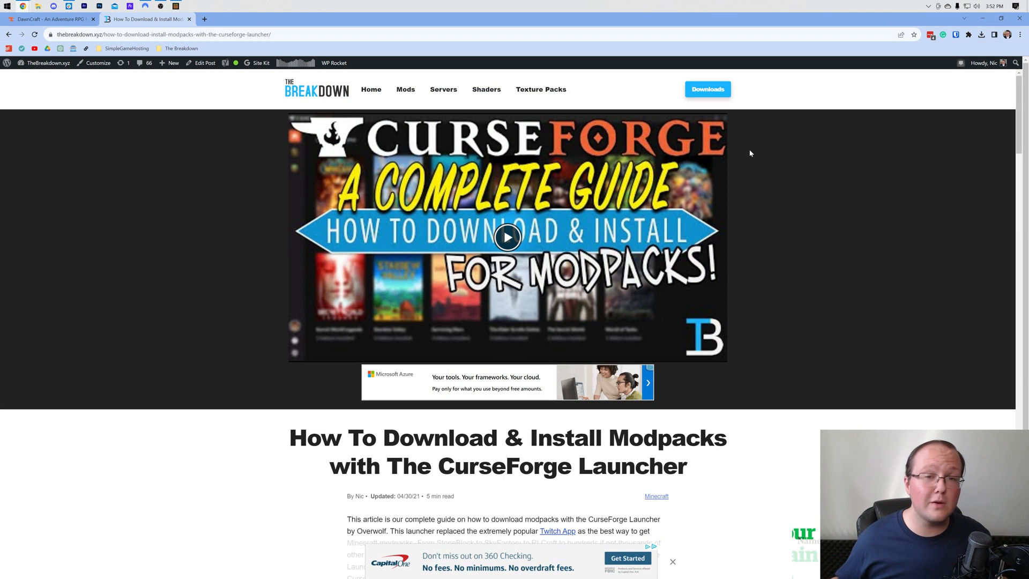
mouse_move(581, 54)
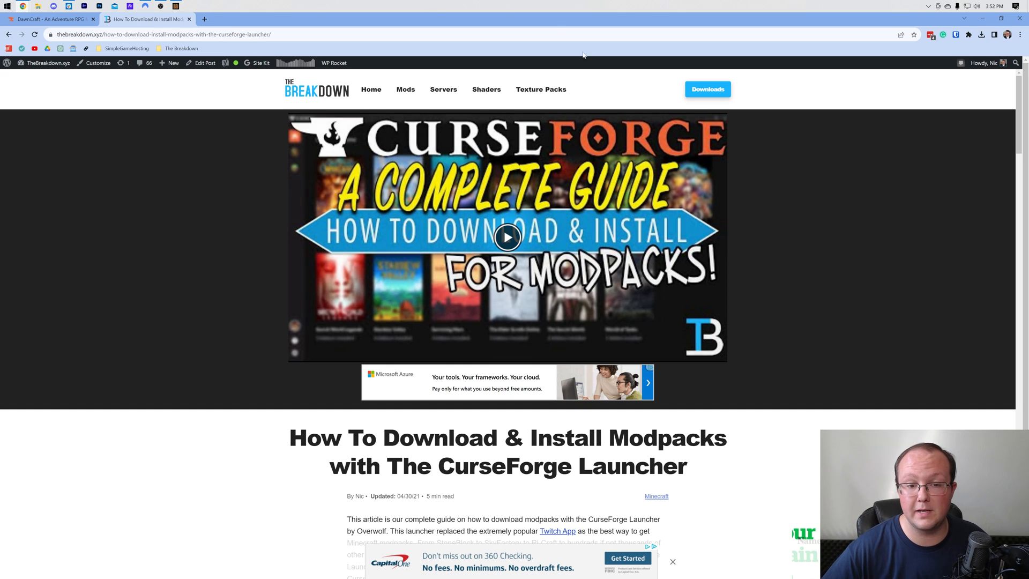
scroll("down", 3)
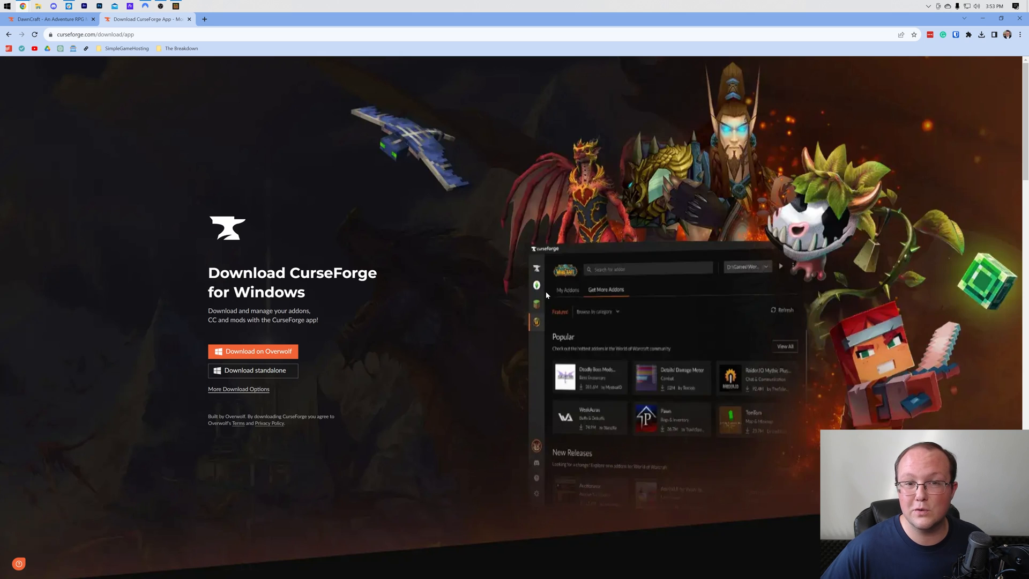
mouse_move(535, 297)
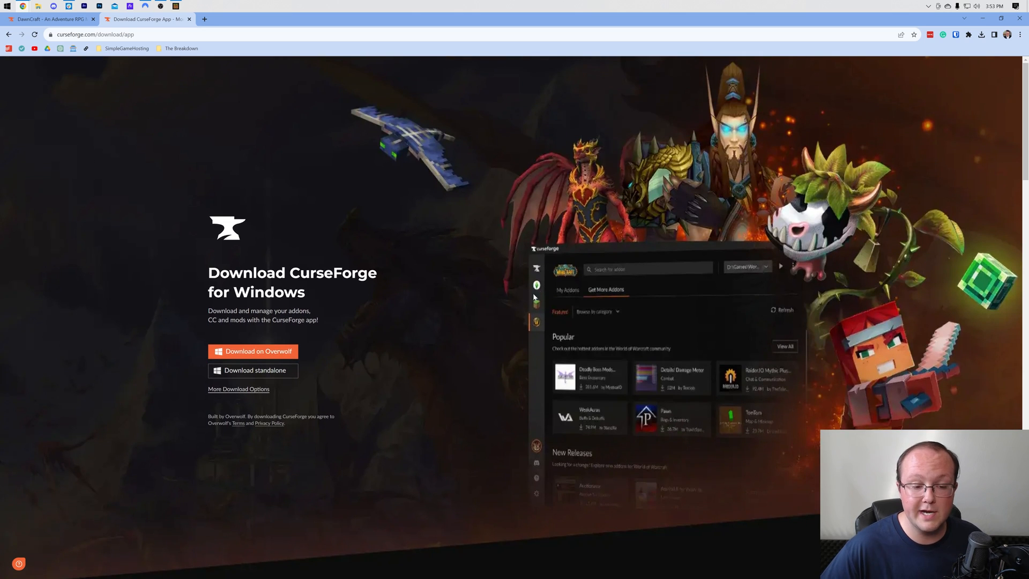
mouse_move(255, 373)
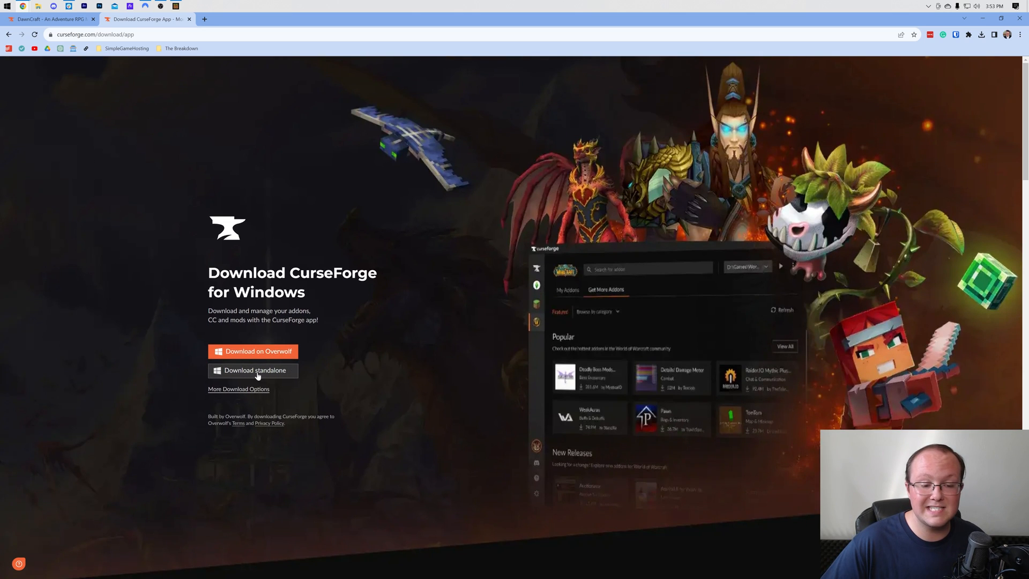
- Download the standalone CurseForge installer for Windows
left_click(252, 370)
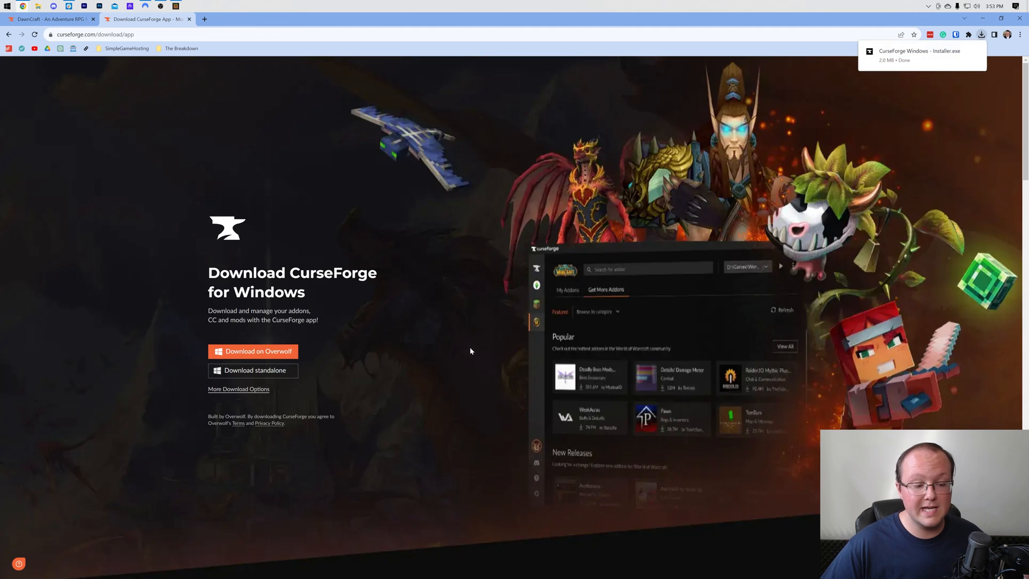
mouse_move(923, 116)
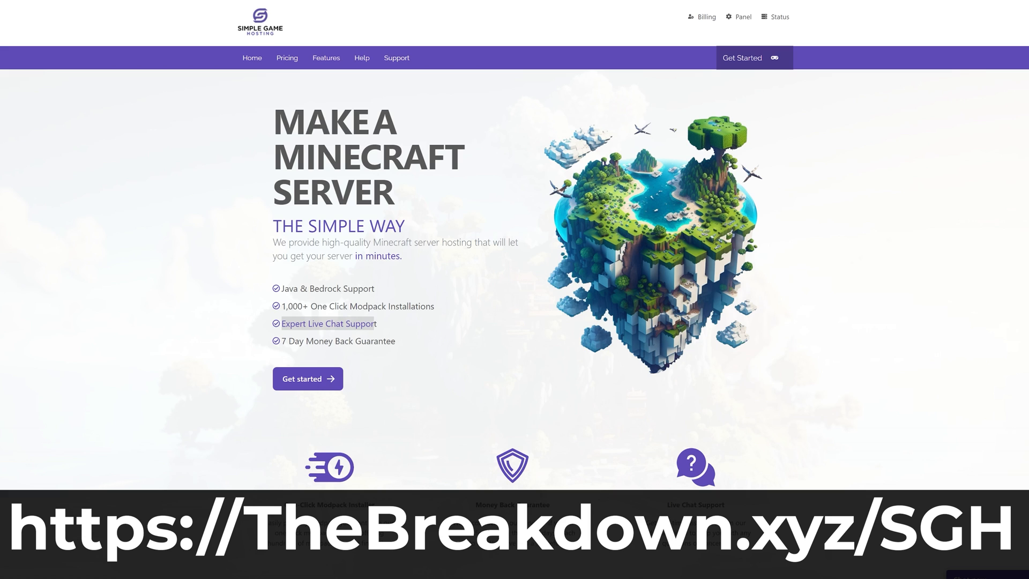
- Install the DawnCraft modpack on the SimpleGameHosting server and confirm
scroll("down", 3)
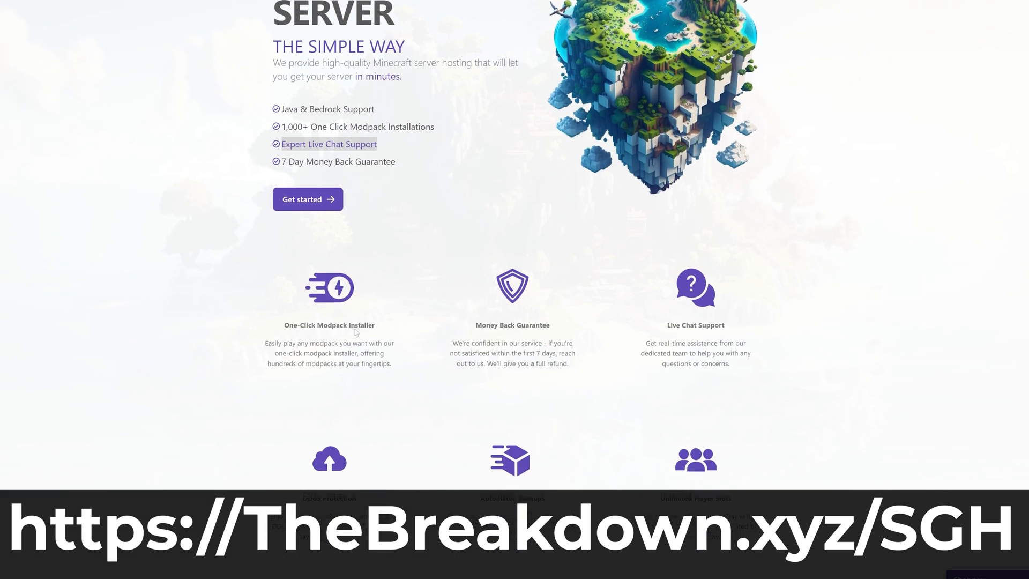
scroll("down", 3)
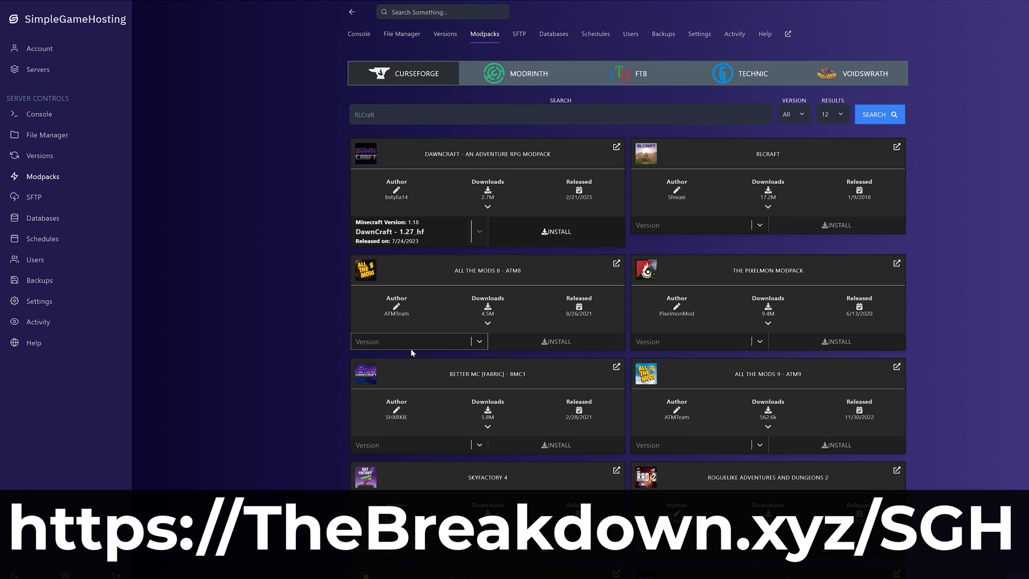
left_click(555, 231)
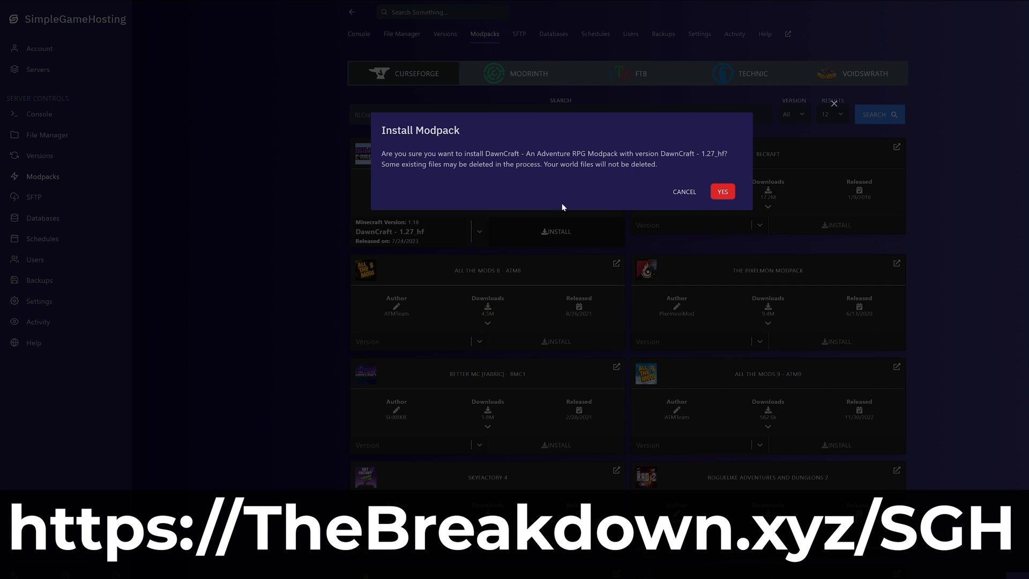
left_click(683, 192)
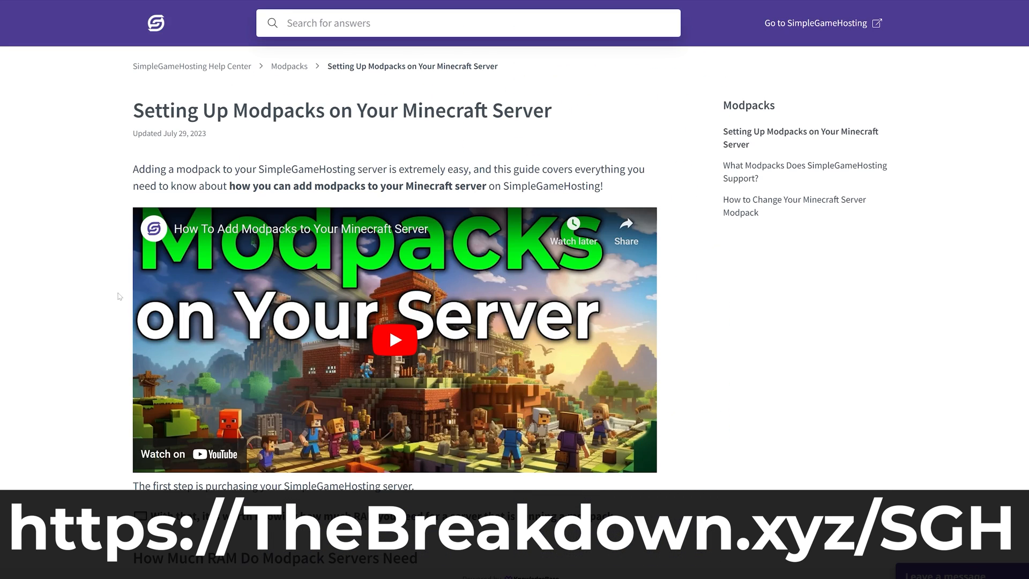
- Install Vanilla 1.20.1 on the server from the Versions list
scroll("down", 3)
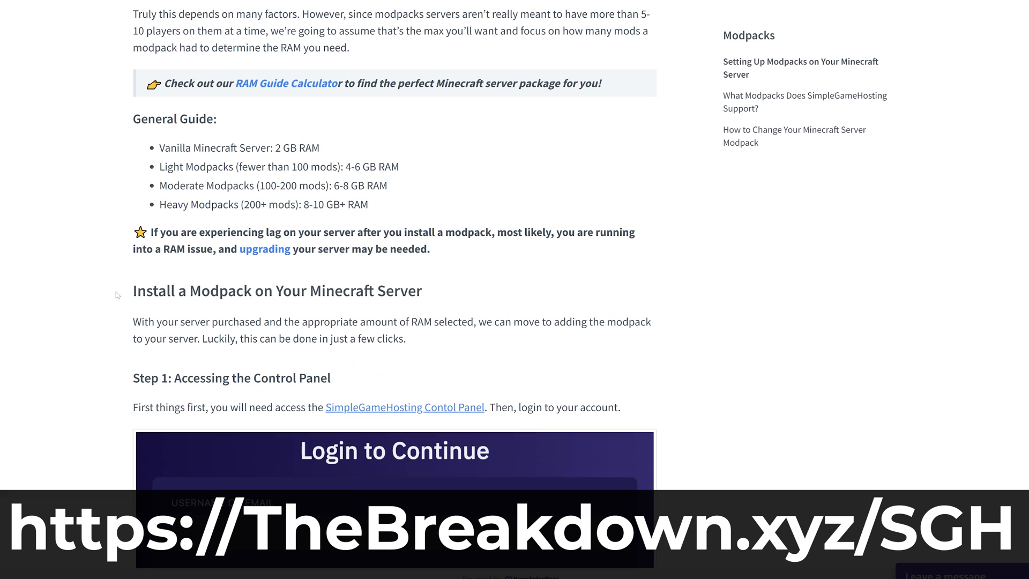
scroll("down", 3)
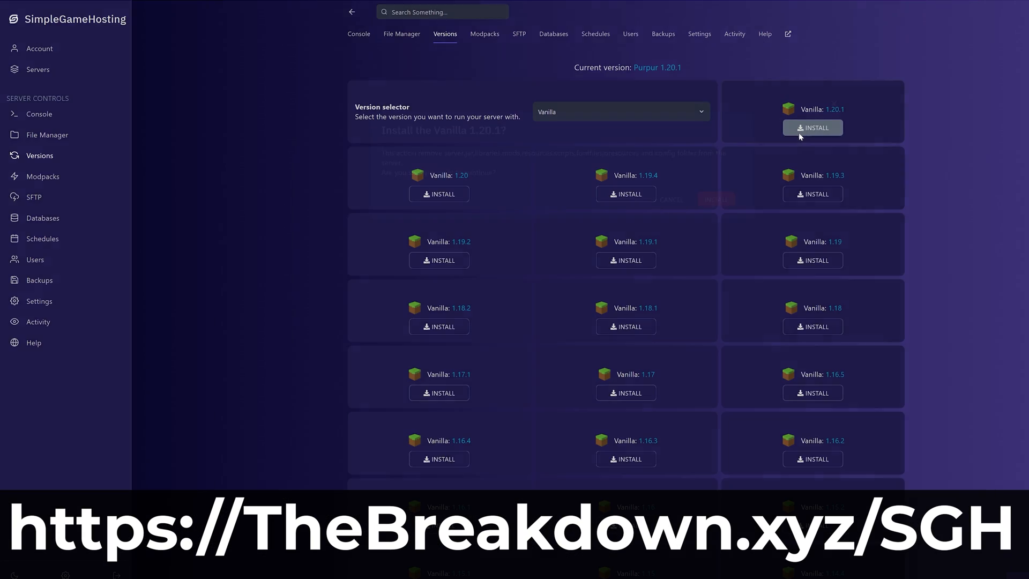
left_click(619, 112)
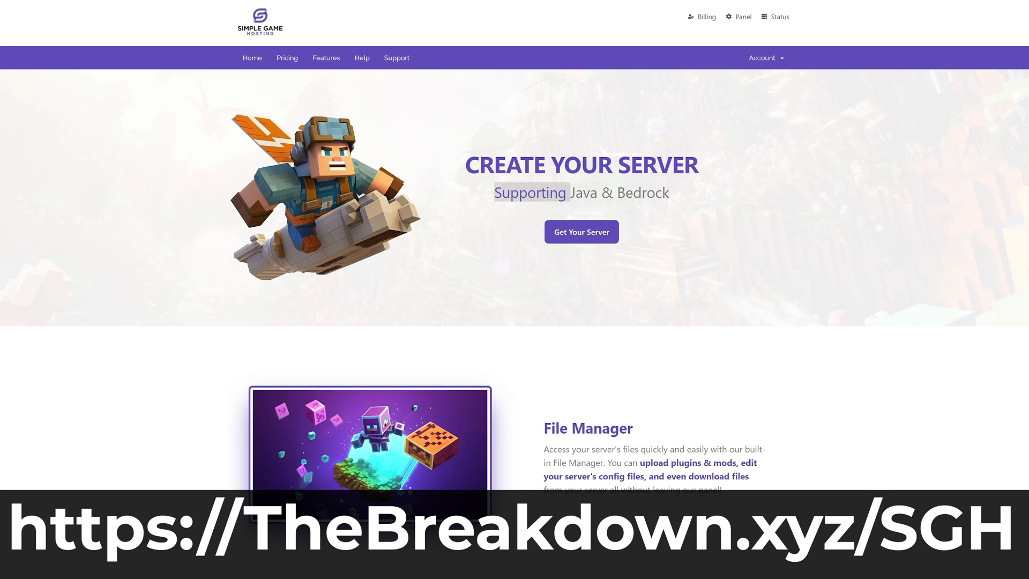
scroll("down", 3)
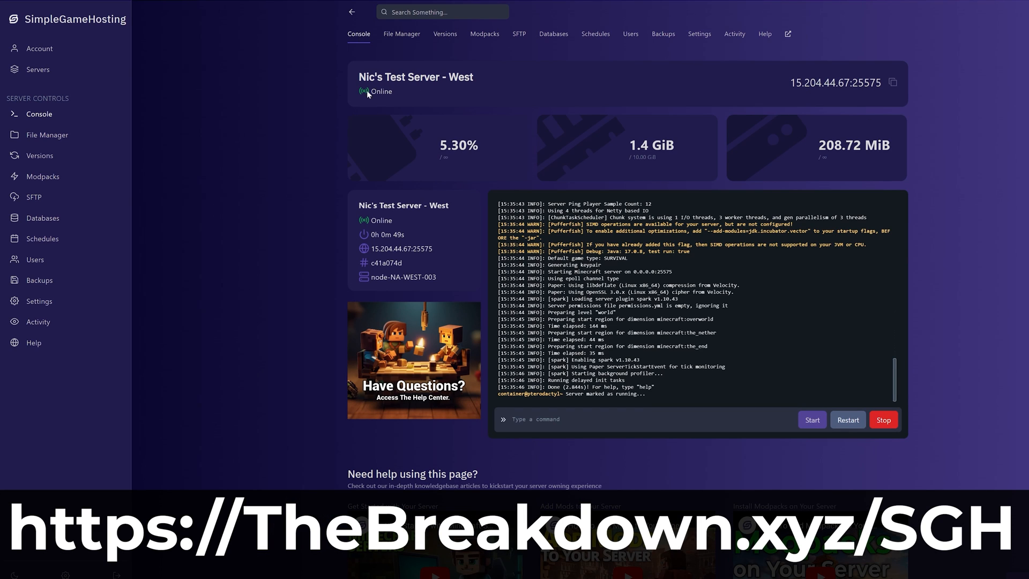
left_click(242, 18)
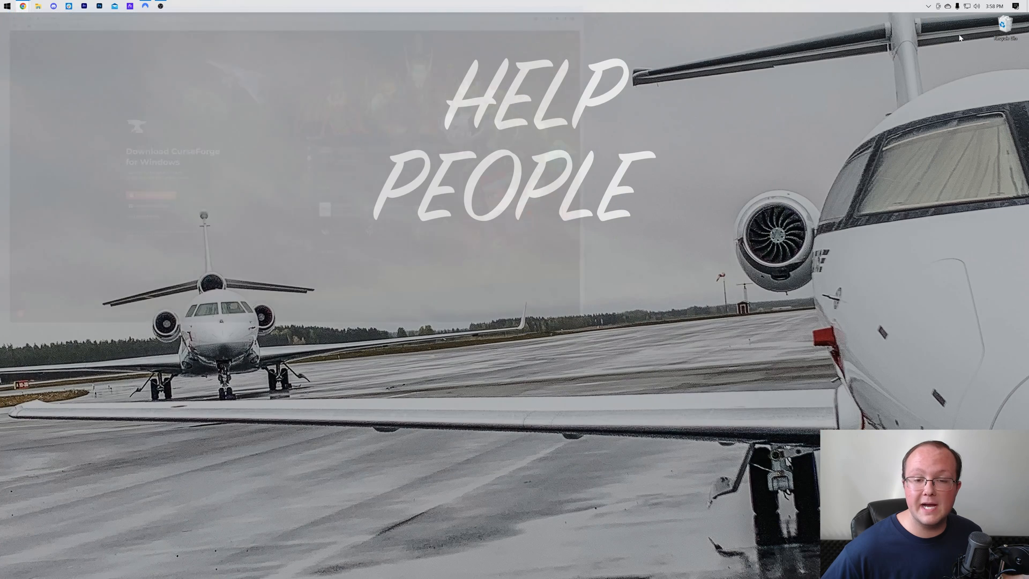
- Open File Explorer and launch the downloaded CurseForge installer
left_click(38, 6)
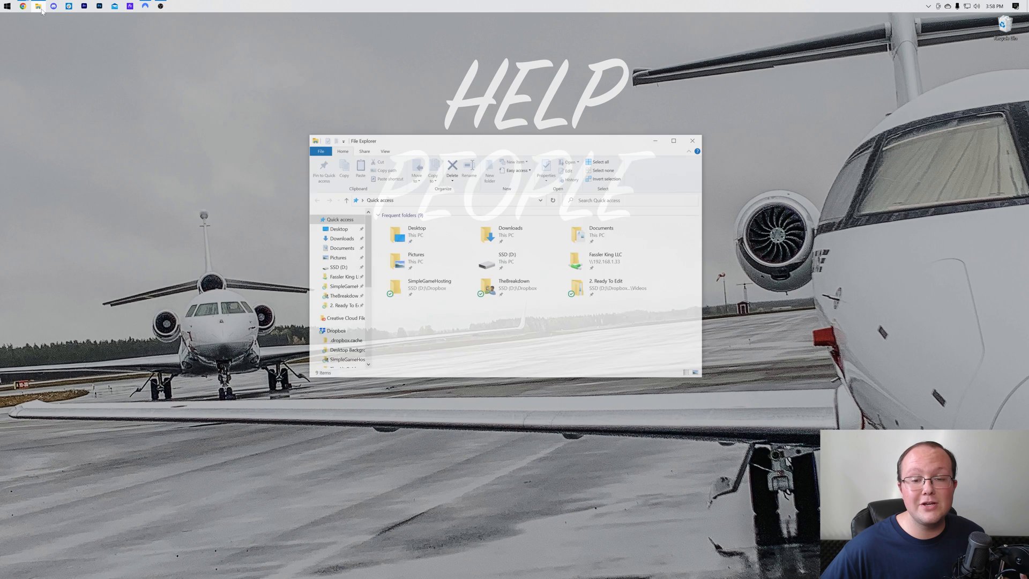
left_click(341, 238)
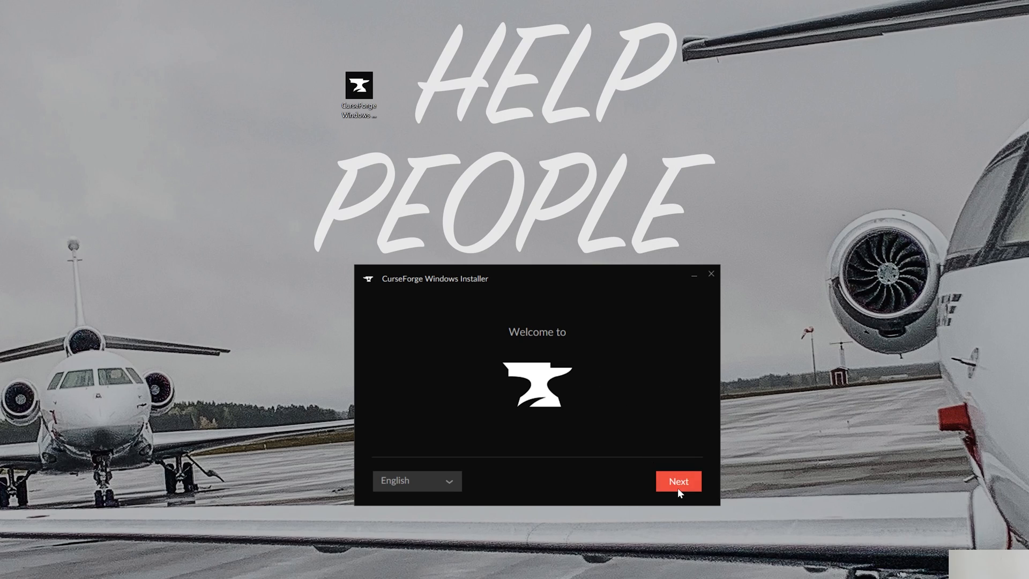
- Accept the terms, install CurseForge, and choose Minecraft with the Standard modding folder
left_click(678, 482)
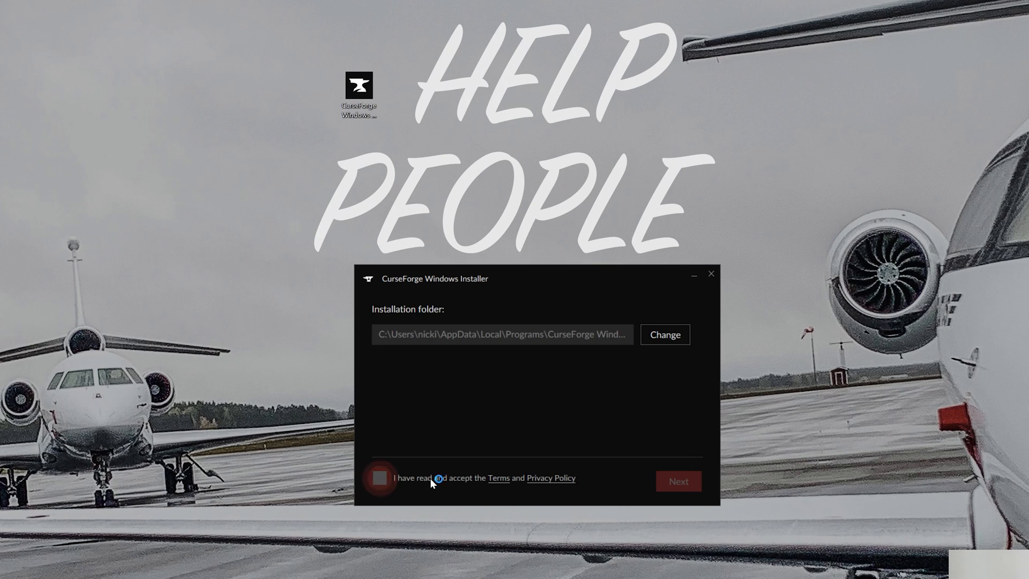
left_click(379, 478)
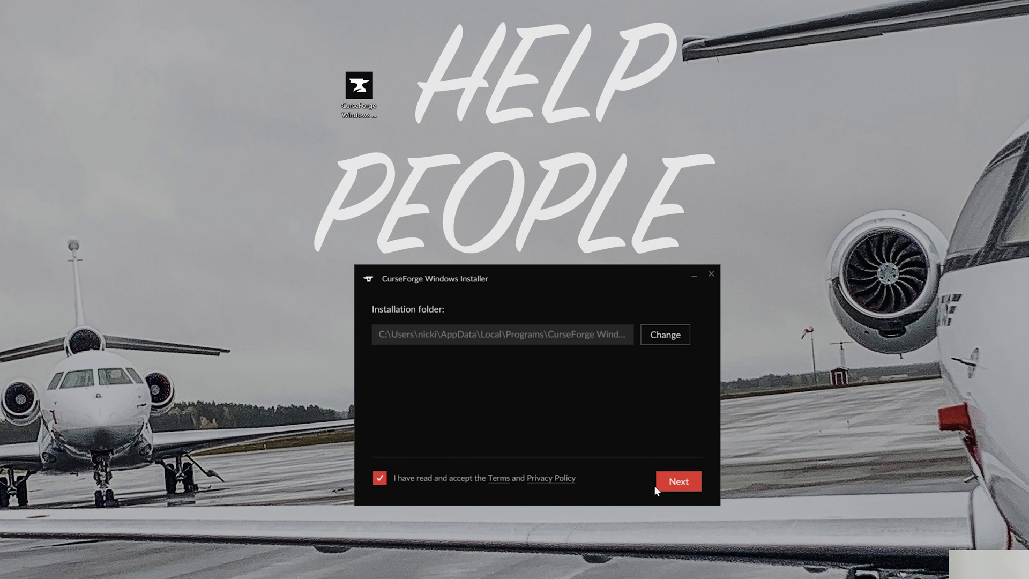
left_click(677, 481)
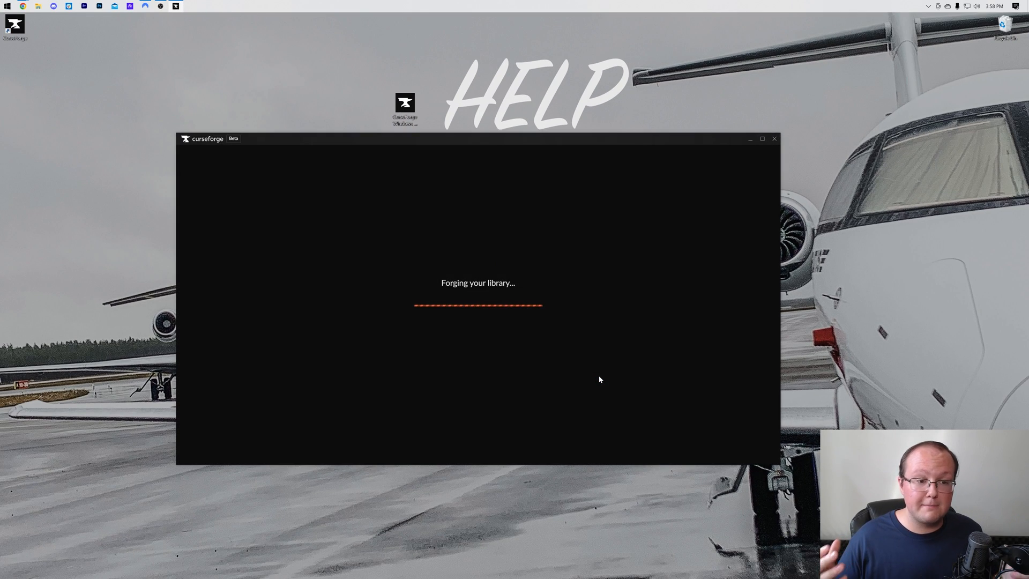
mouse_move(446, 228)
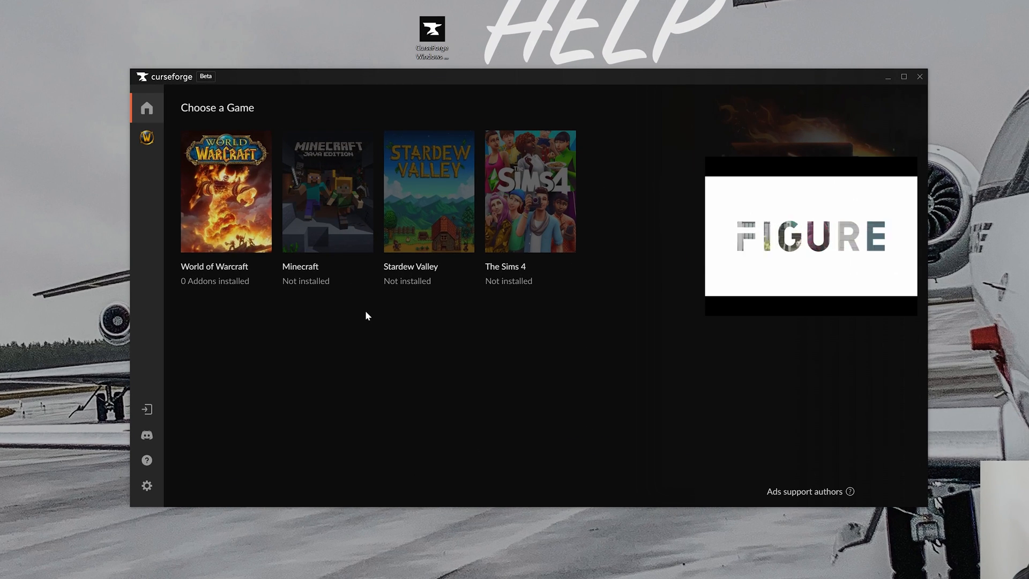
left_click(326, 192)
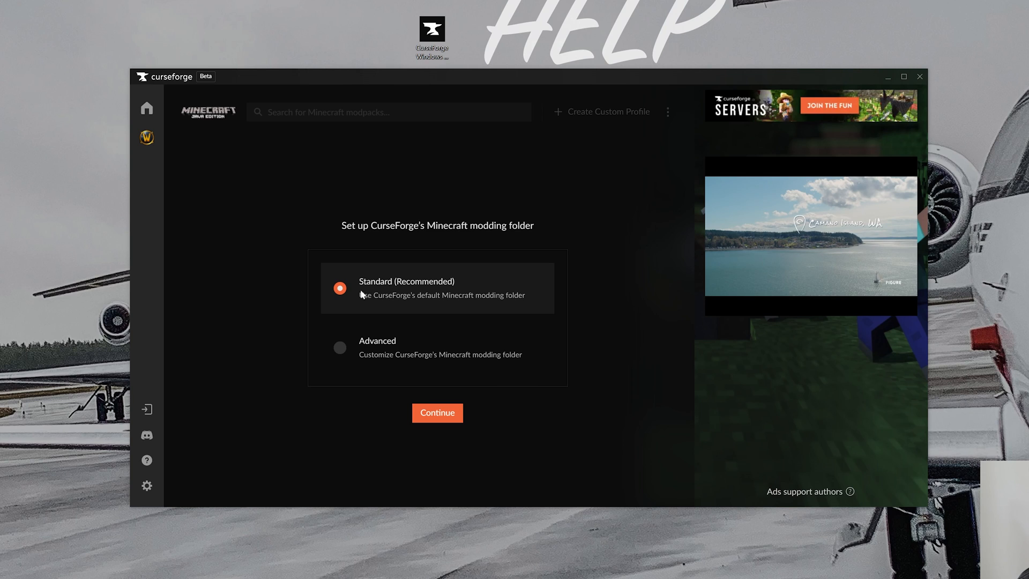
left_click(437, 413)
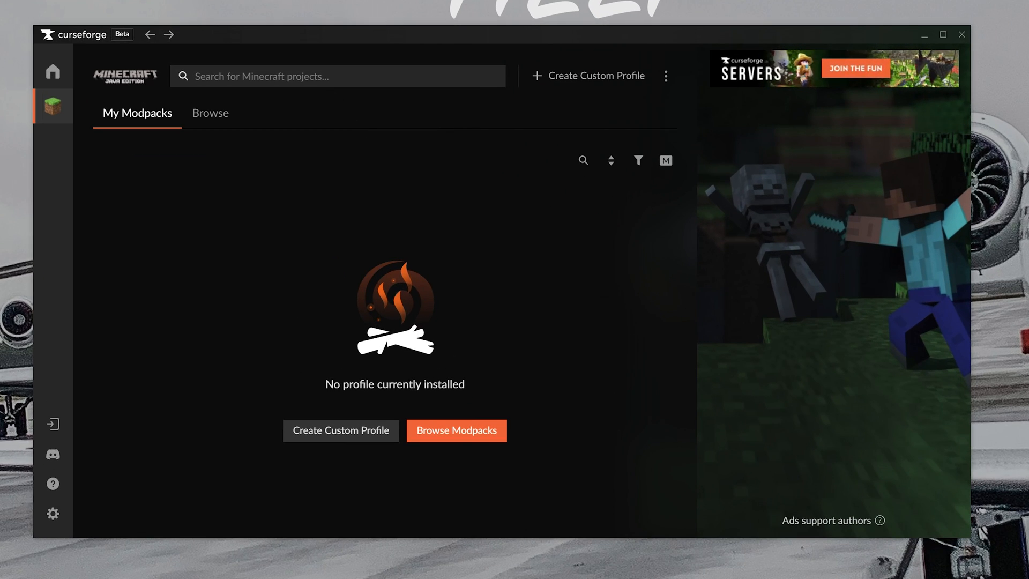
- Search for Vault Hunters and install the Vault Hunters 3rd Edition modpack
type("vault hunters")
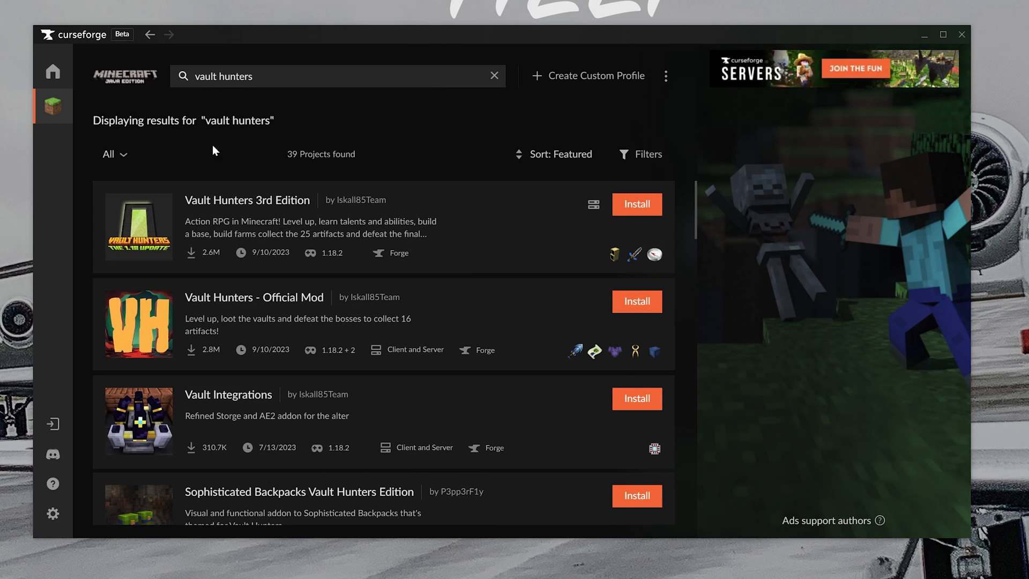
mouse_move(248, 222)
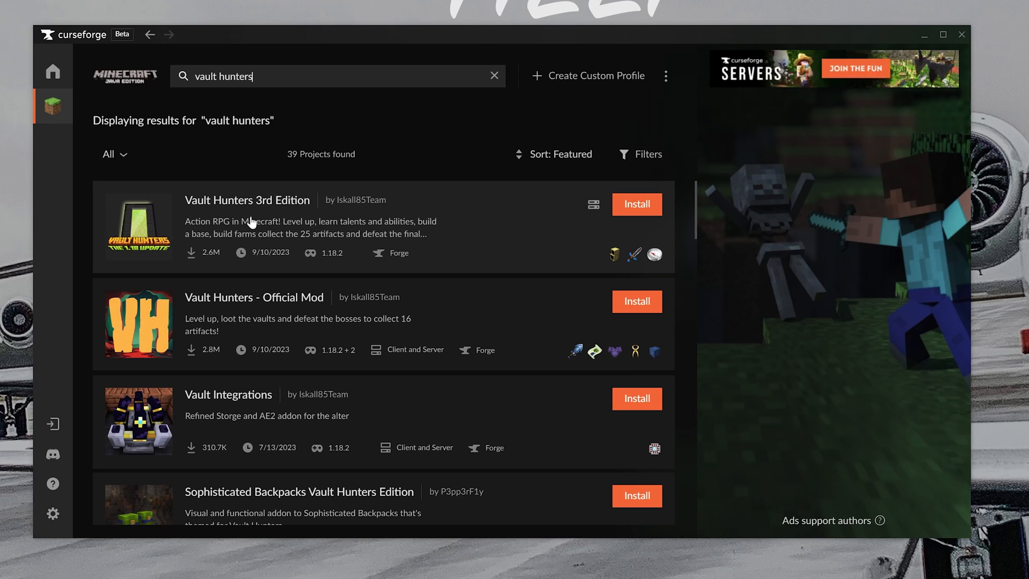
mouse_move(307, 209)
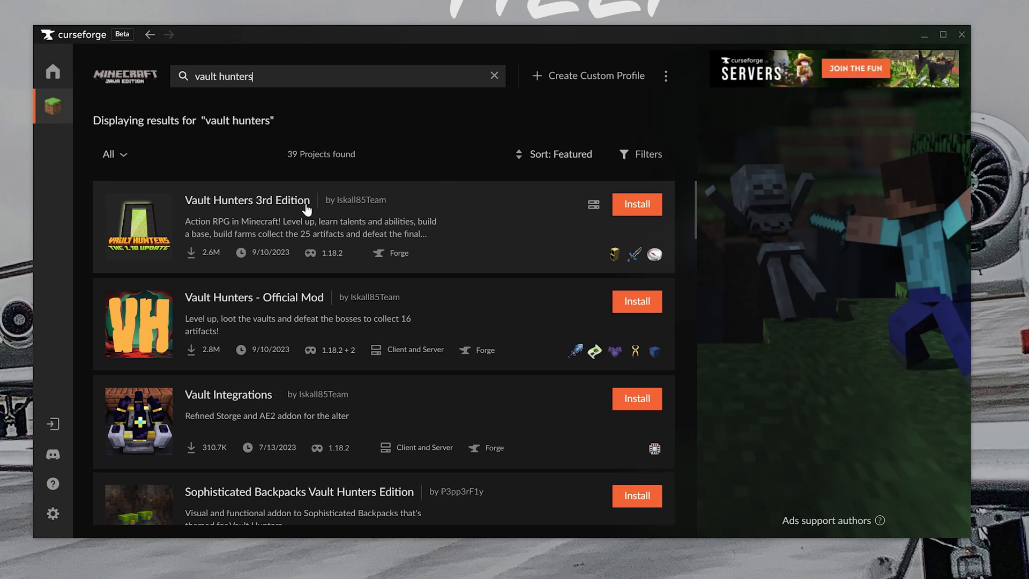
left_click(635, 204)
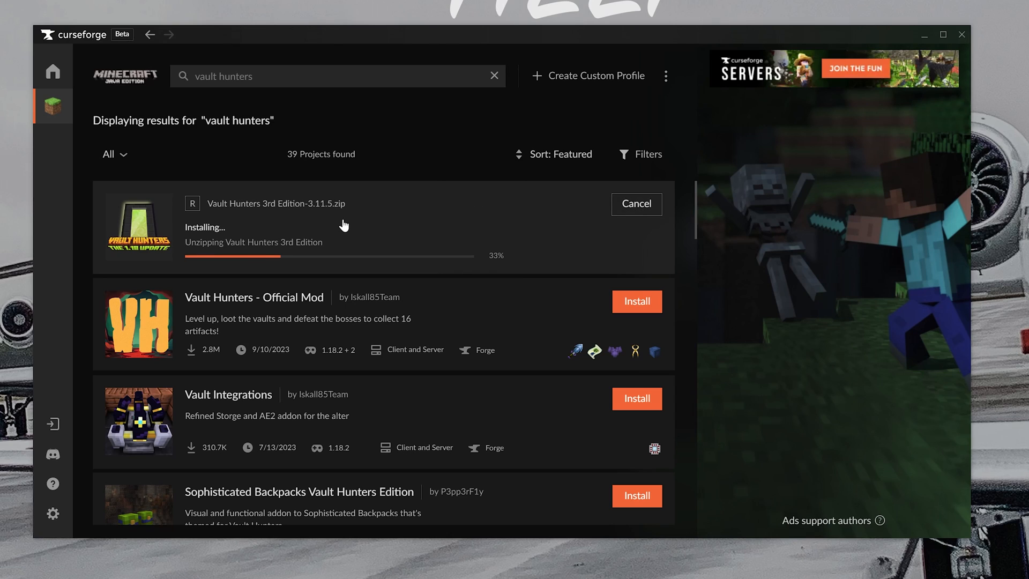
left_click(53, 107)
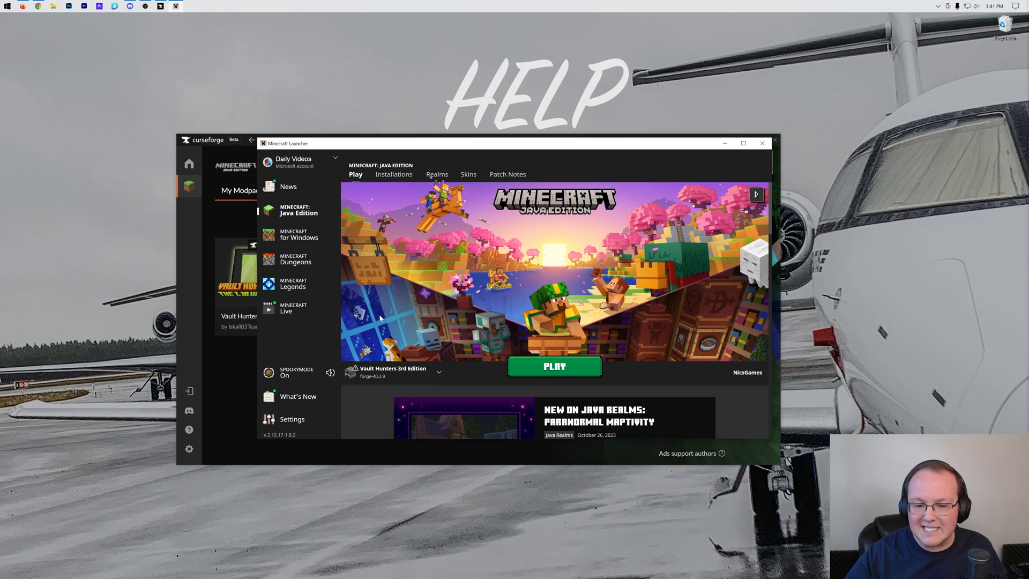
mouse_move(374, 209)
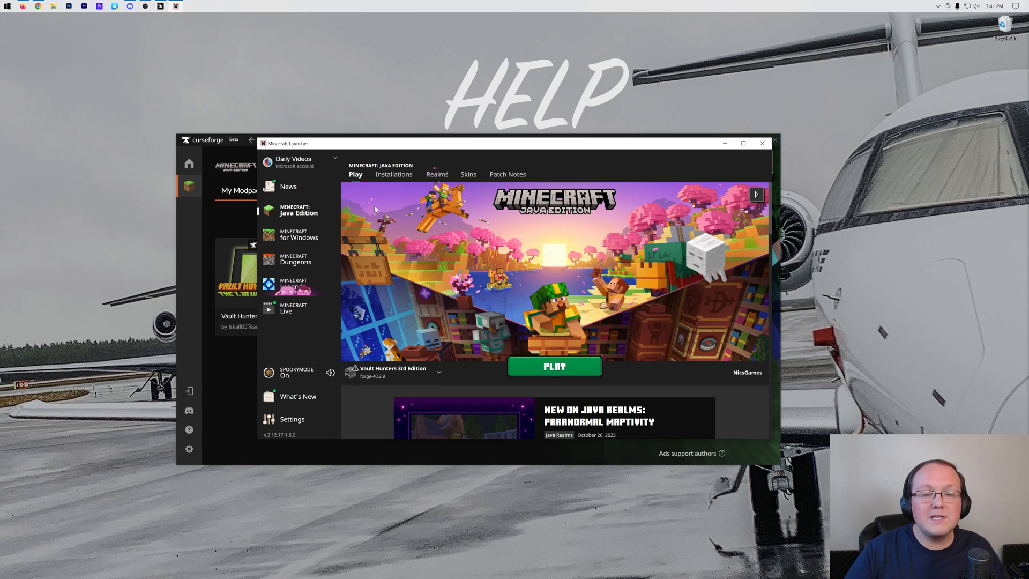
- Open and dismiss the app list, keeping the Vault Hunters installation selected
left_click(7, 6)
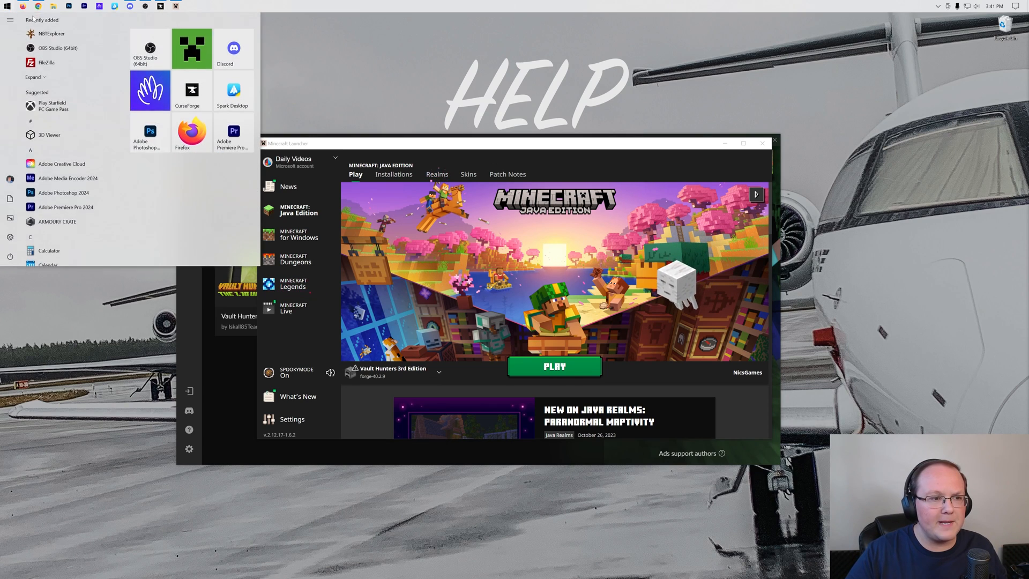
left_click(495, 154)
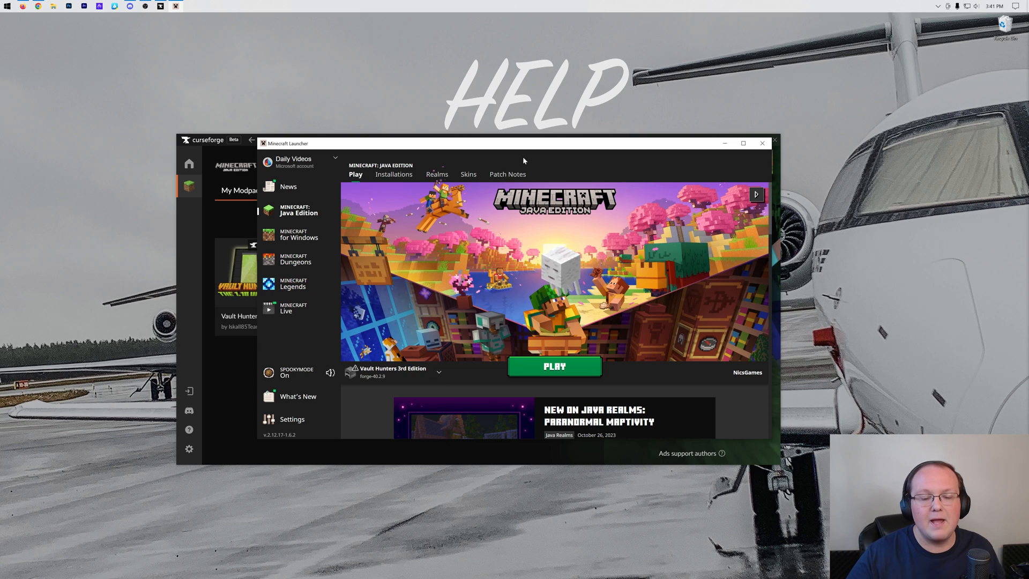
mouse_move(394, 372)
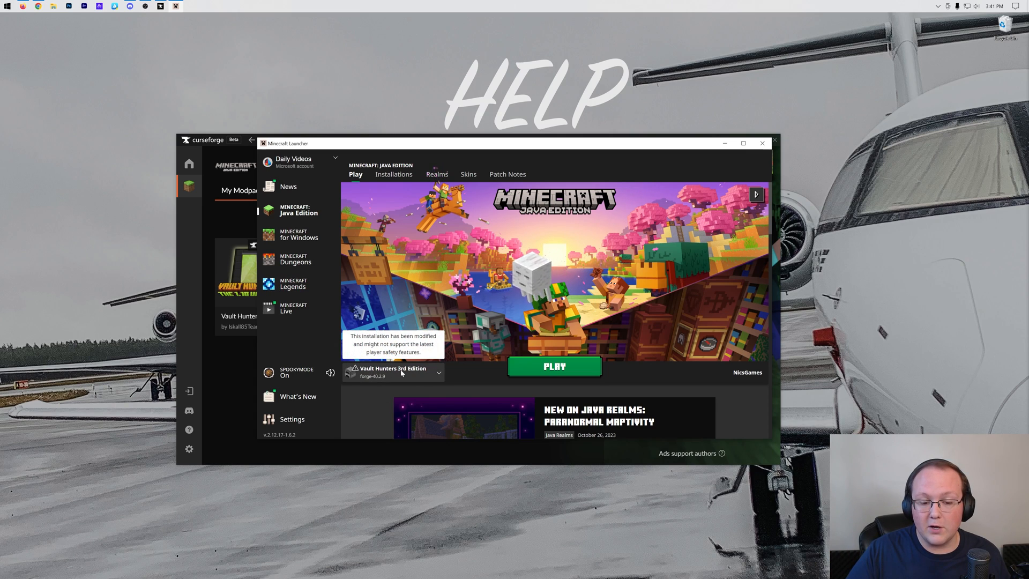
- Launch Vault Hunters 3rd Edition, accepting the modified-installation warning
left_click(554, 365)
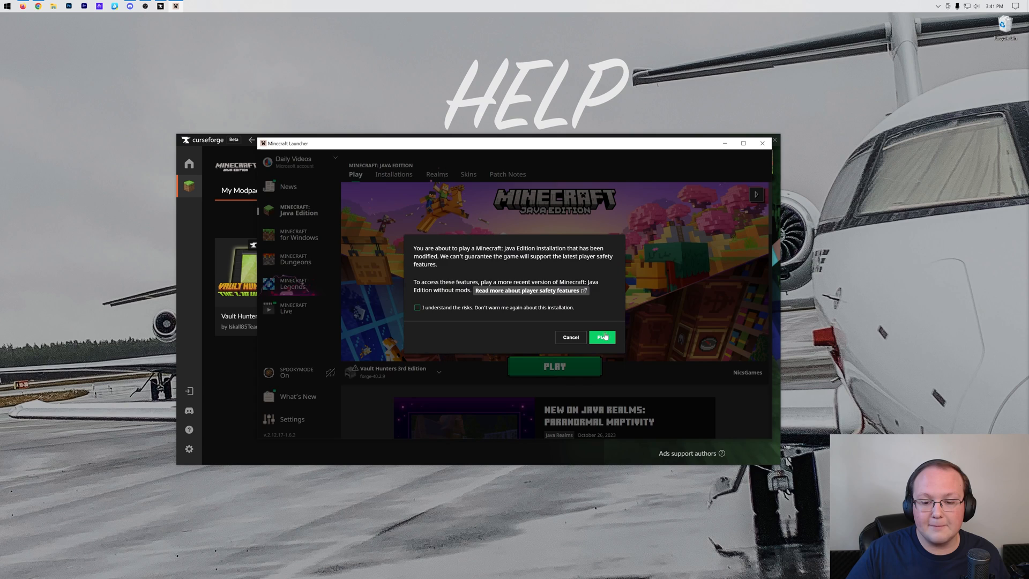
left_click(601, 337)
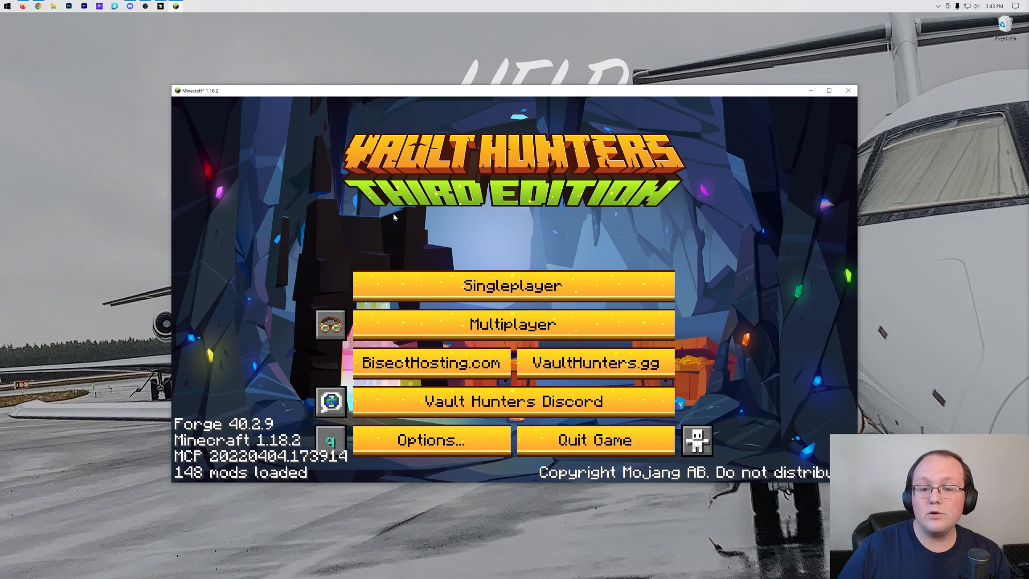
- Join the SimpleGameHosting.com server from the Multiplayer server list
left_click(512, 323)
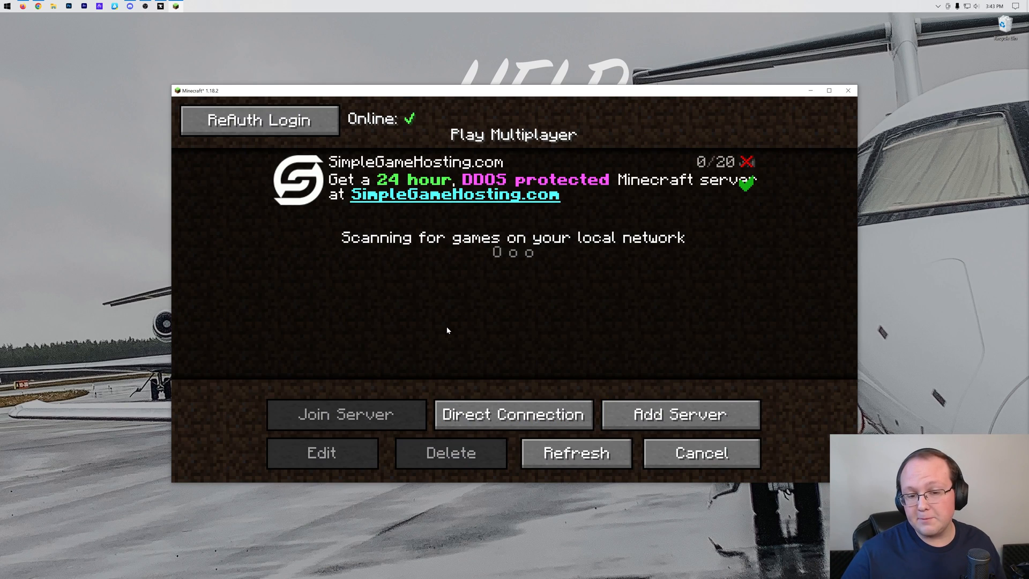
left_click(514, 178)
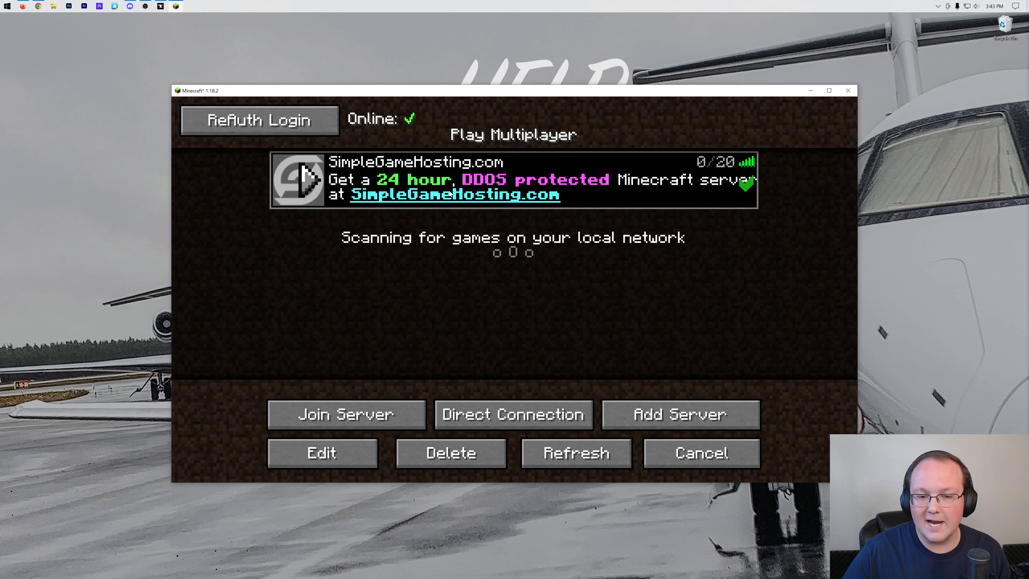
left_click(346, 414)
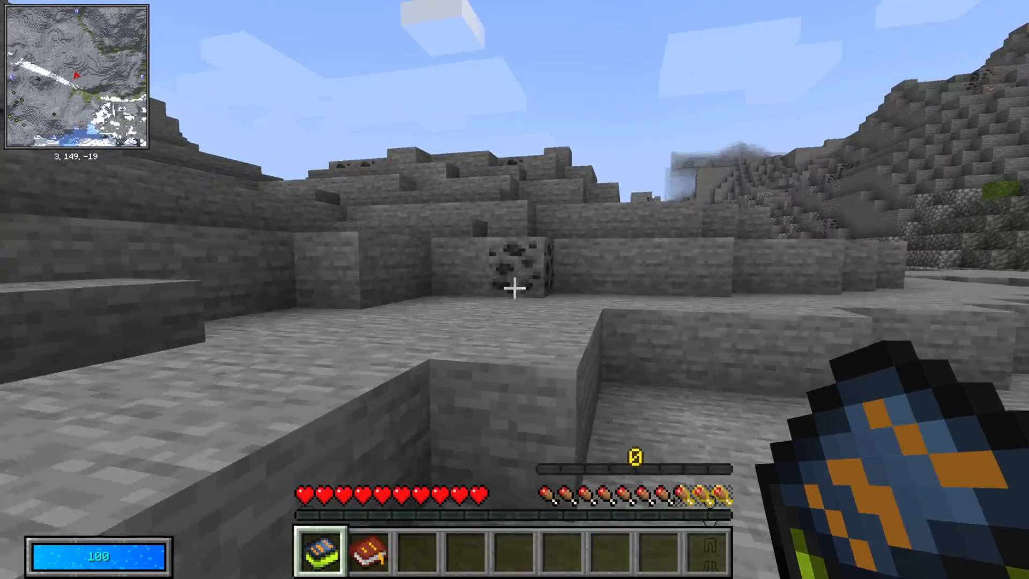
mouse_move(514, 289)
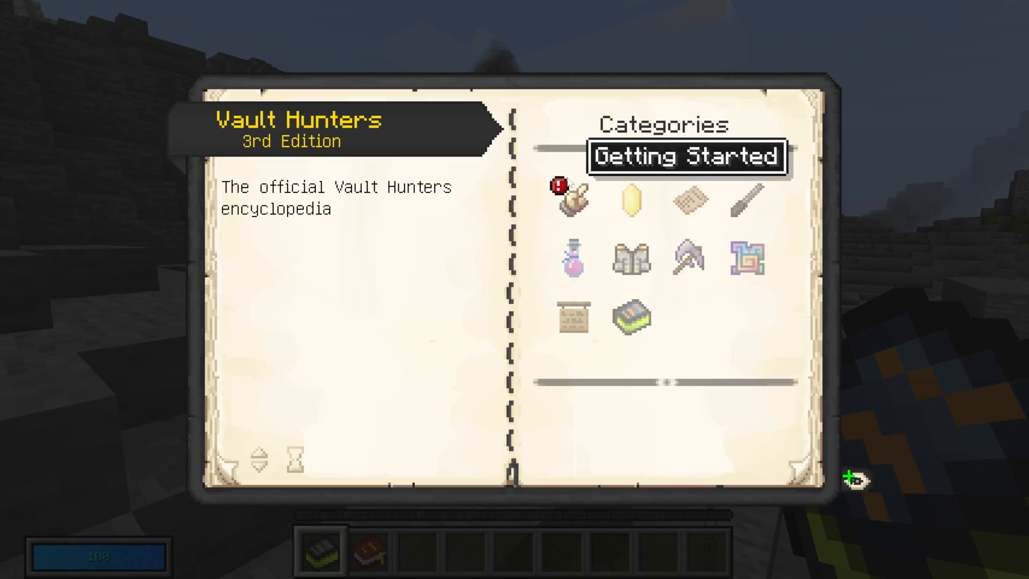
left_click(685, 156)
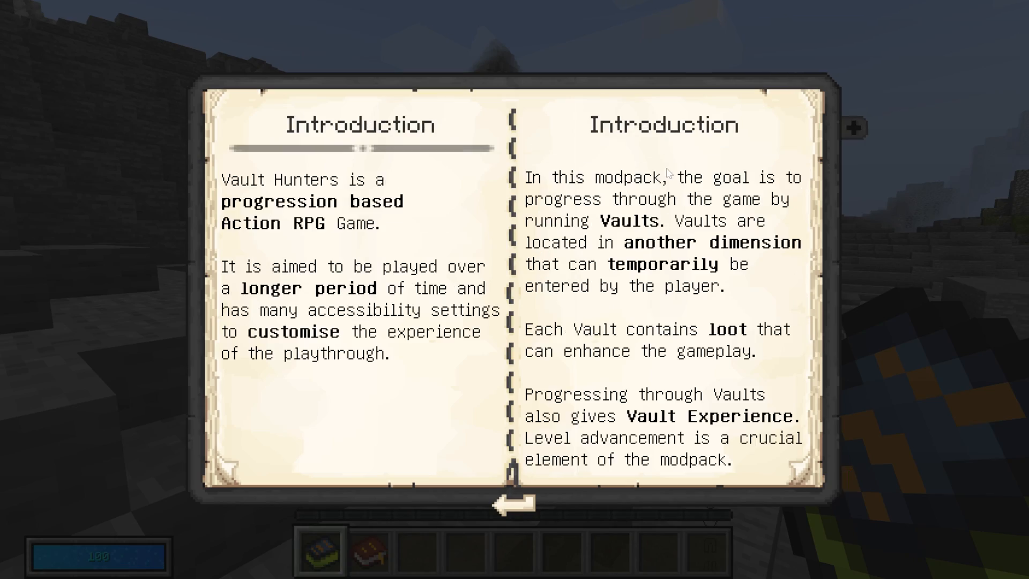
key("Escape")
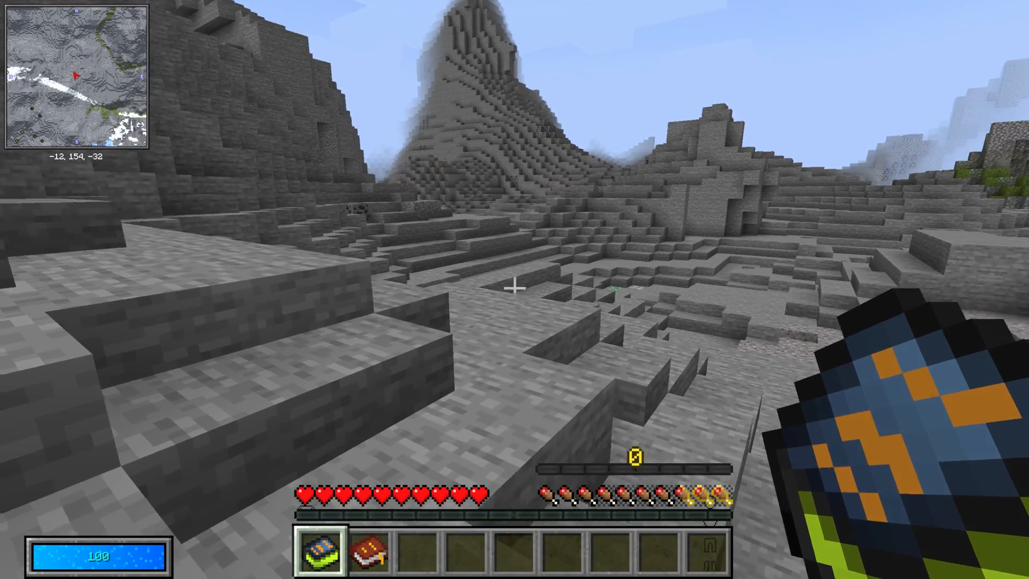
mouse_move(514, 288)
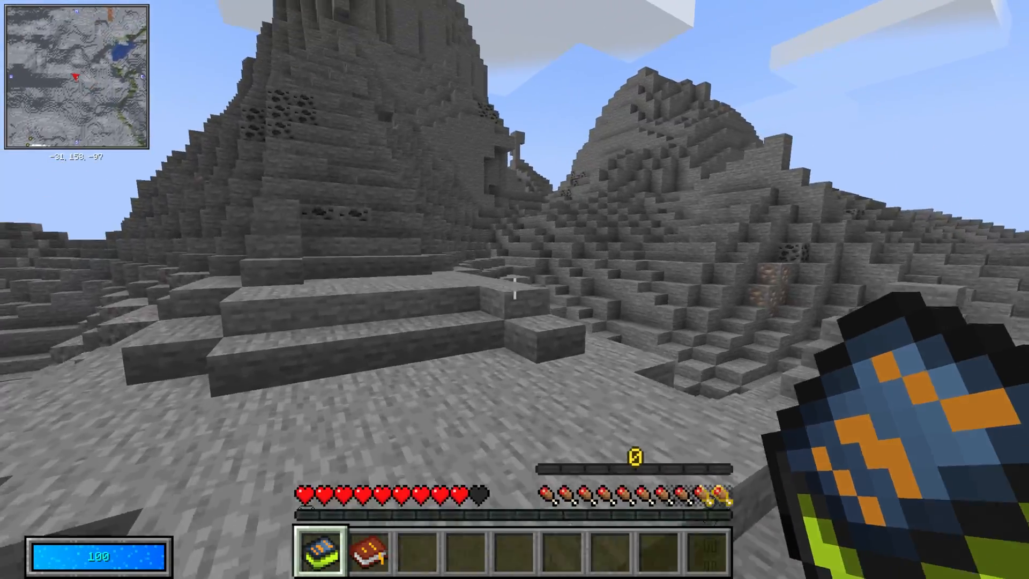
mouse_move(514, 289)
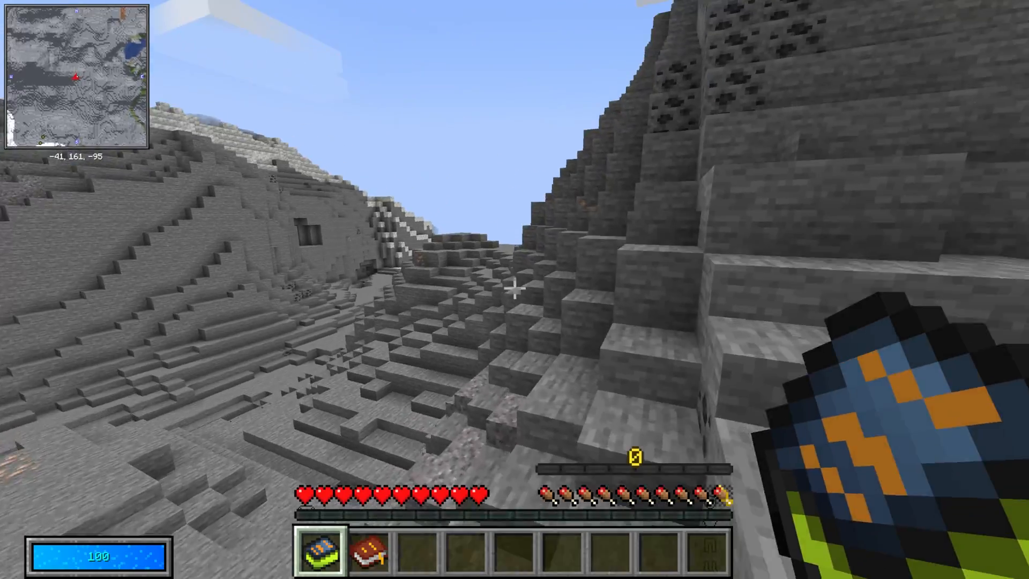
mouse_move(514, 289)
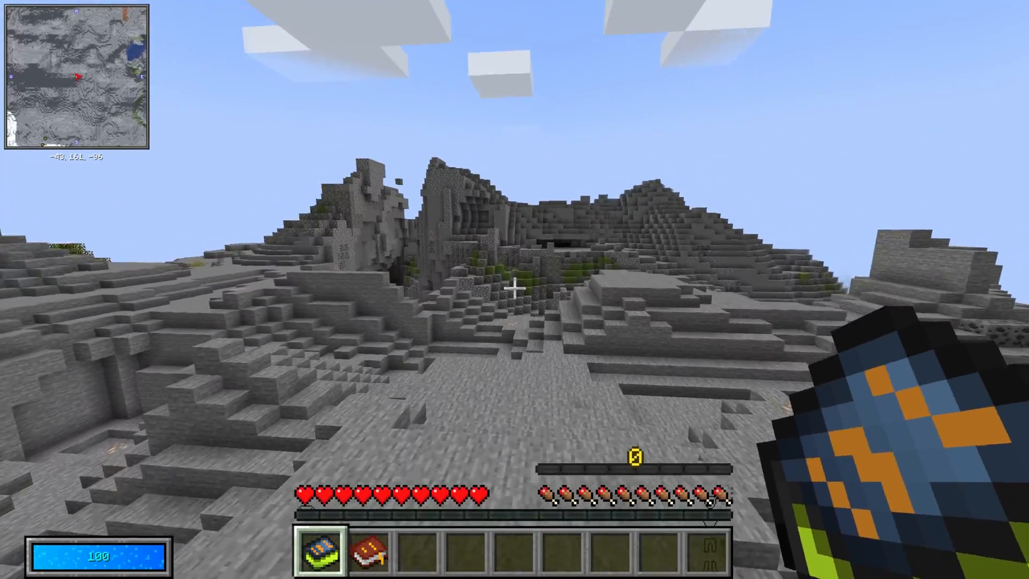